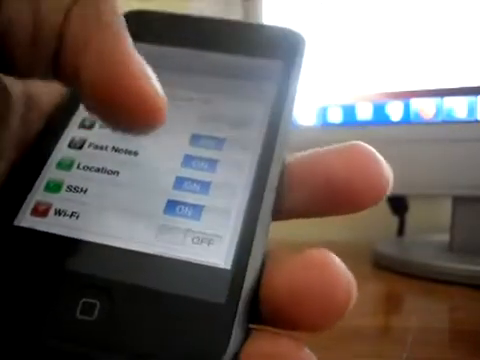
scroll(down, 3)
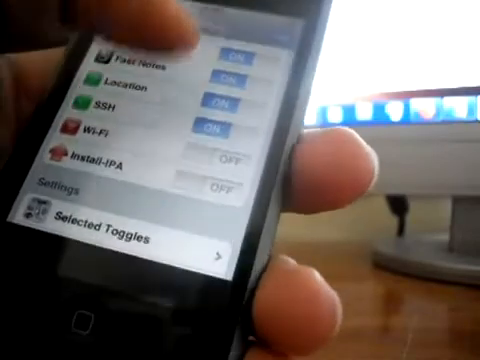